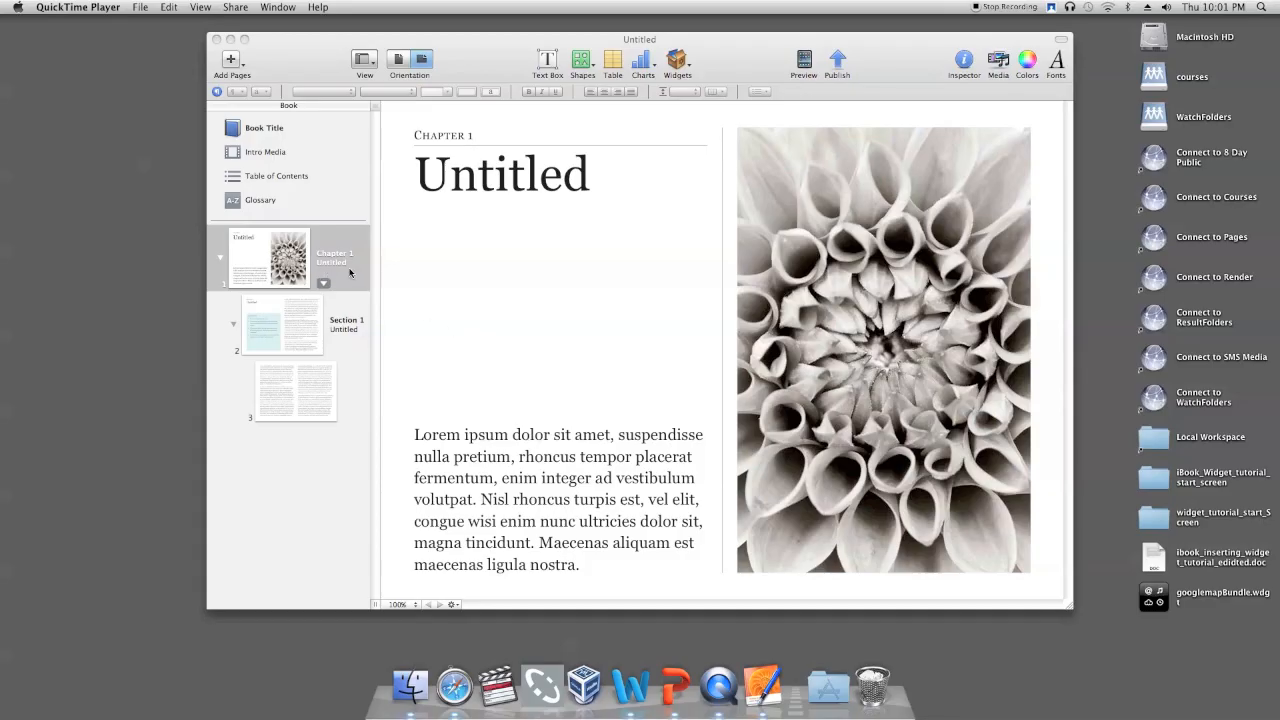
pyautogui.moveTo(632, 208)
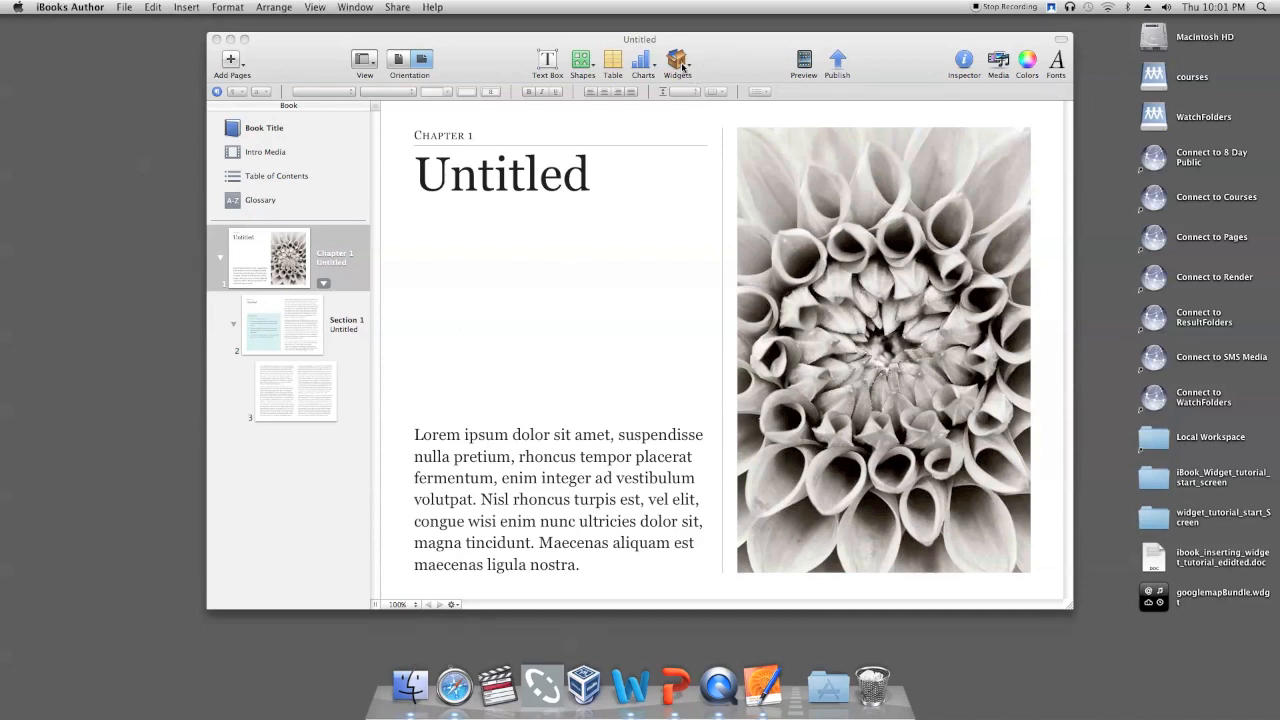
# Add an HTML widget to the Chapter 1 page from the Widgets gallery.
pyautogui.click(676, 60)
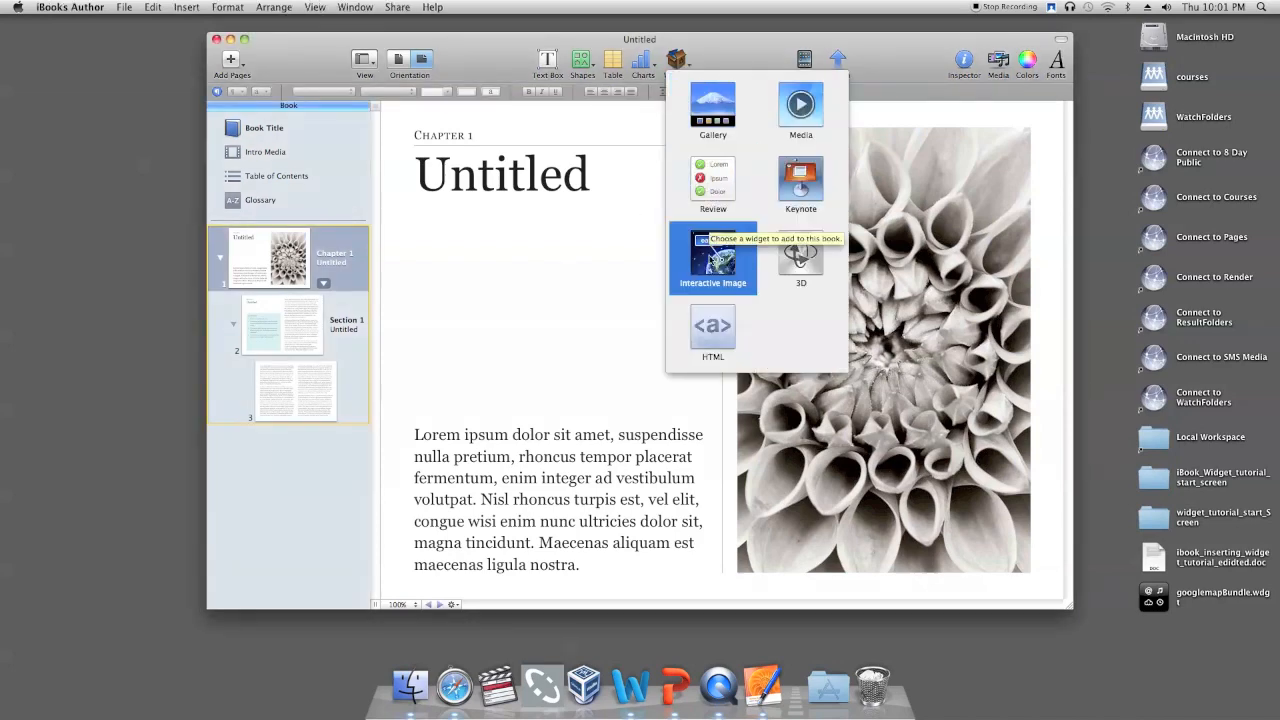
pyautogui.click(186, 8)
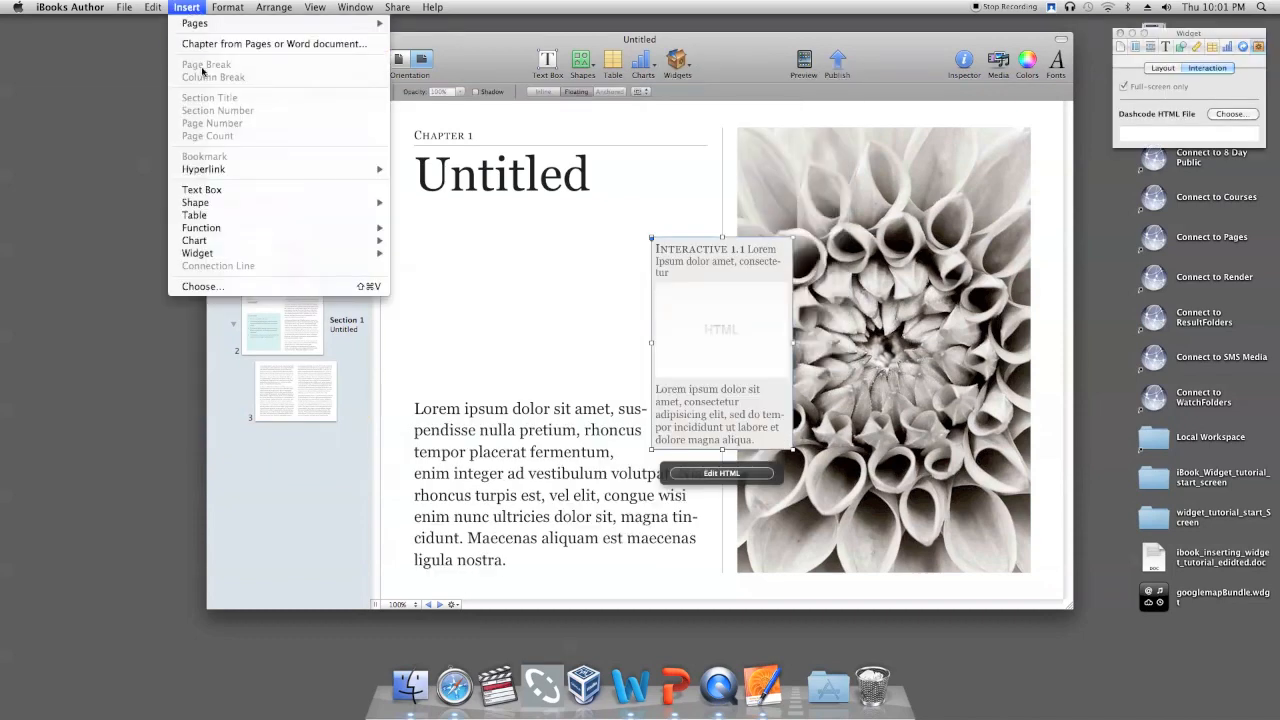
pyautogui.moveTo(196, 252)
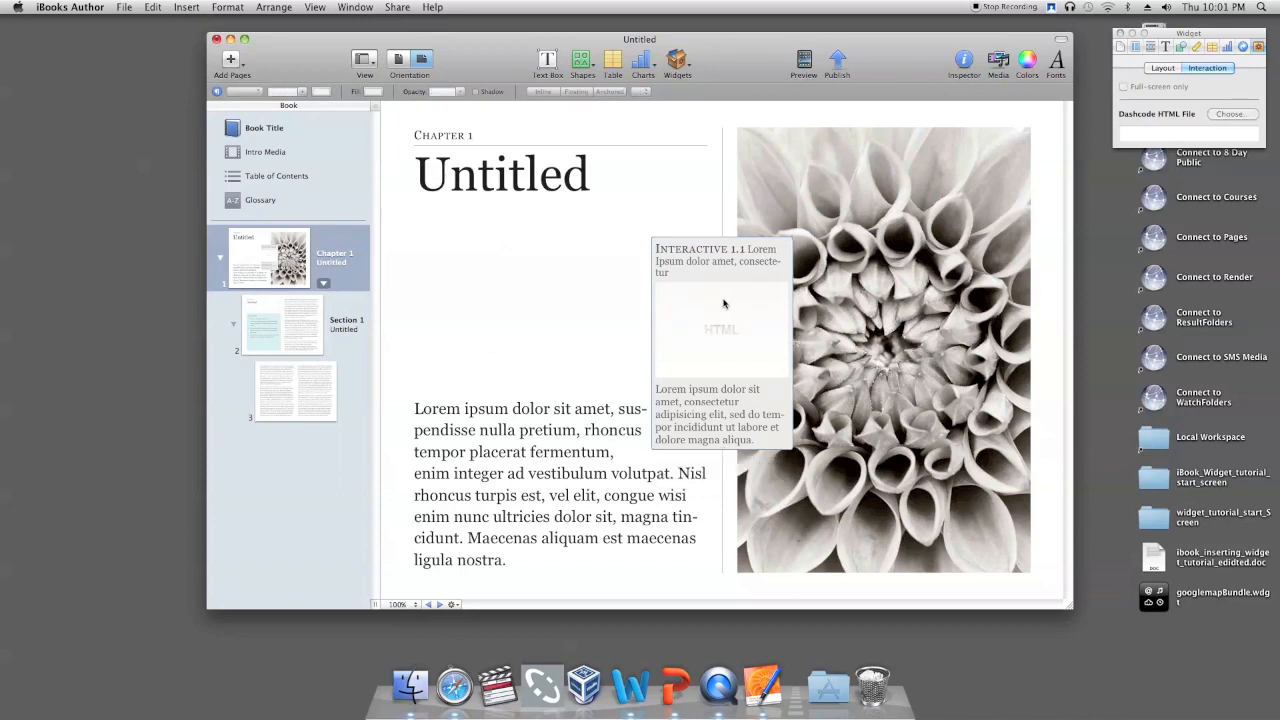
pyautogui.click(720, 330)
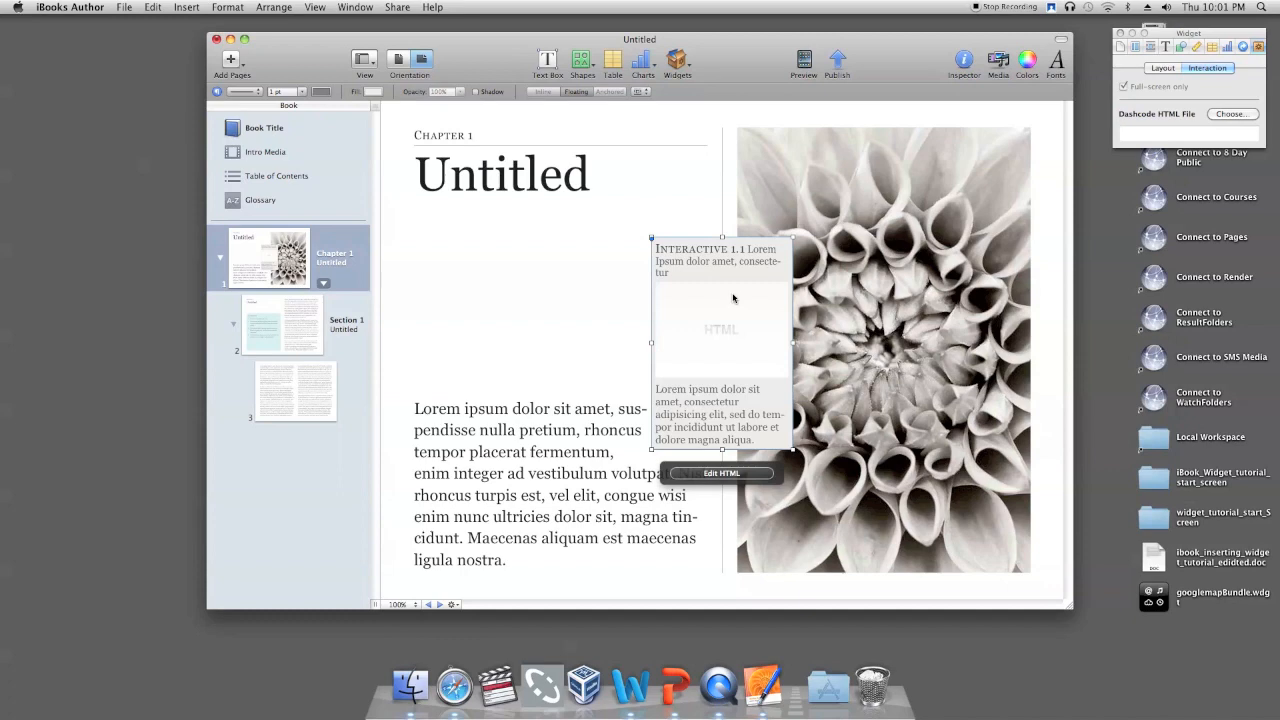
pyautogui.moveTo(730, 296)
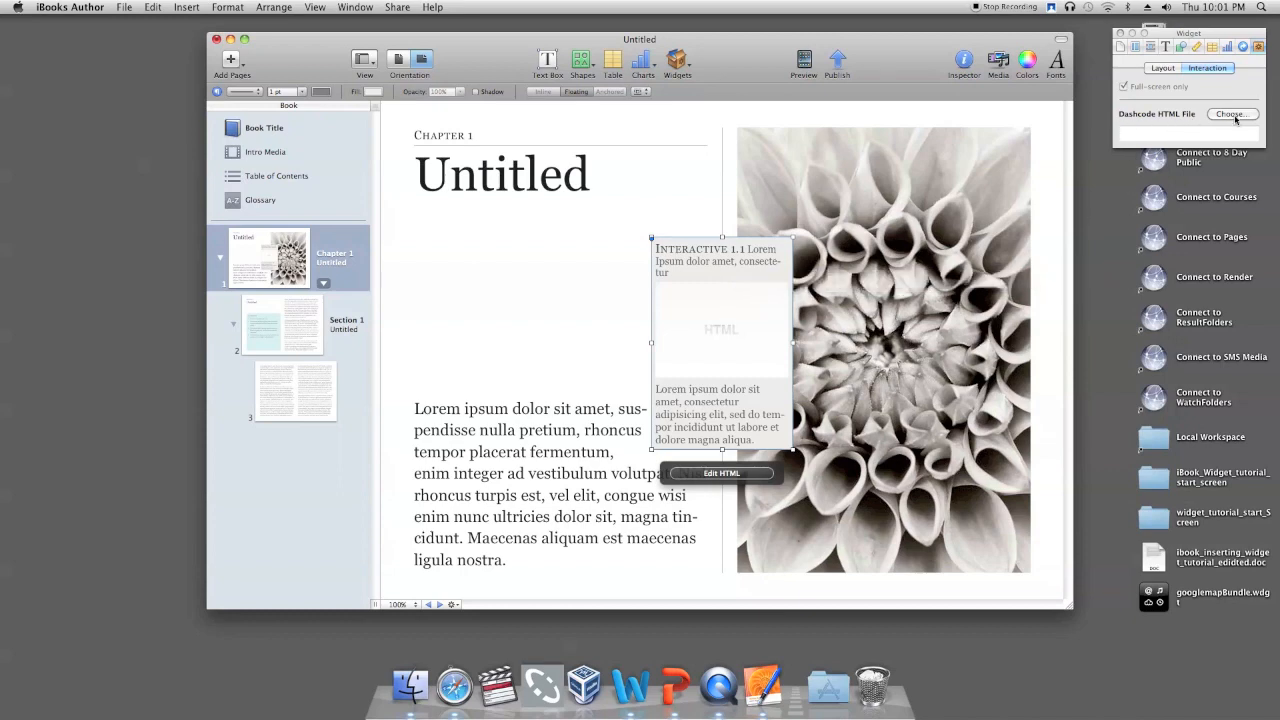
# Load googlemapbundle.wdgt from the Desktop into the HTML widget so it previews a map.
pyautogui.click(1232, 112)
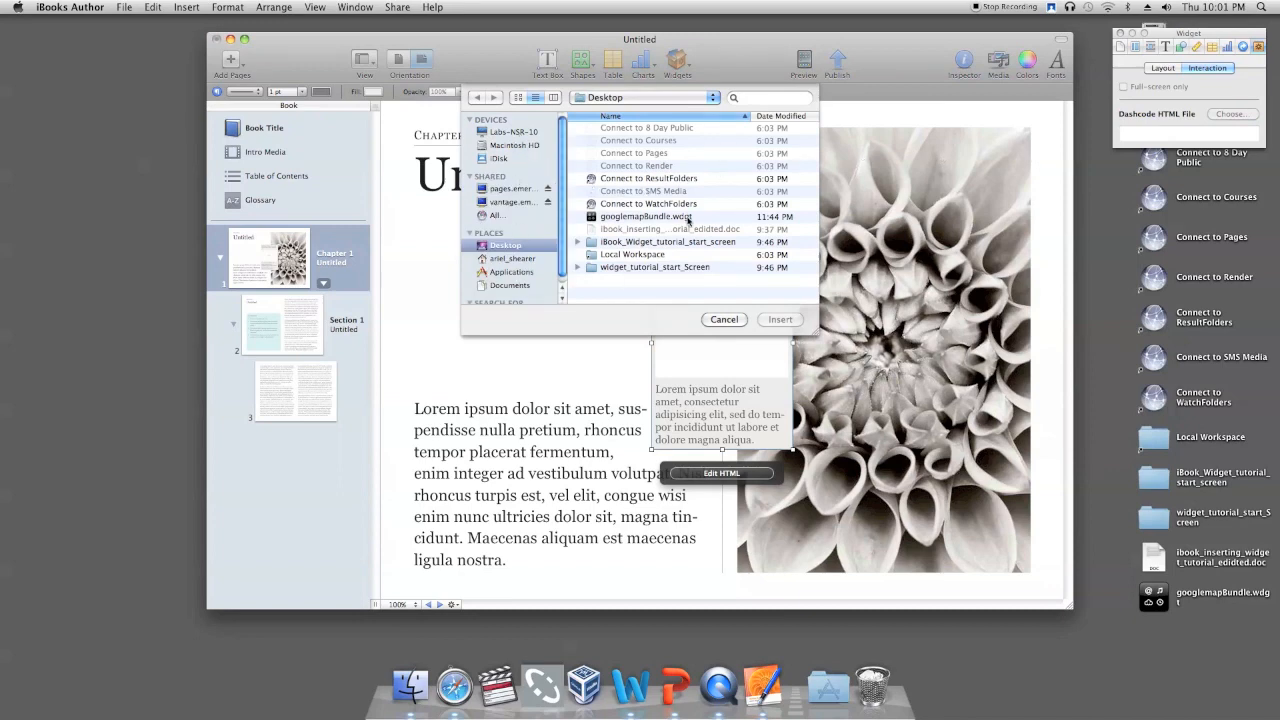
pyautogui.click(648, 216)
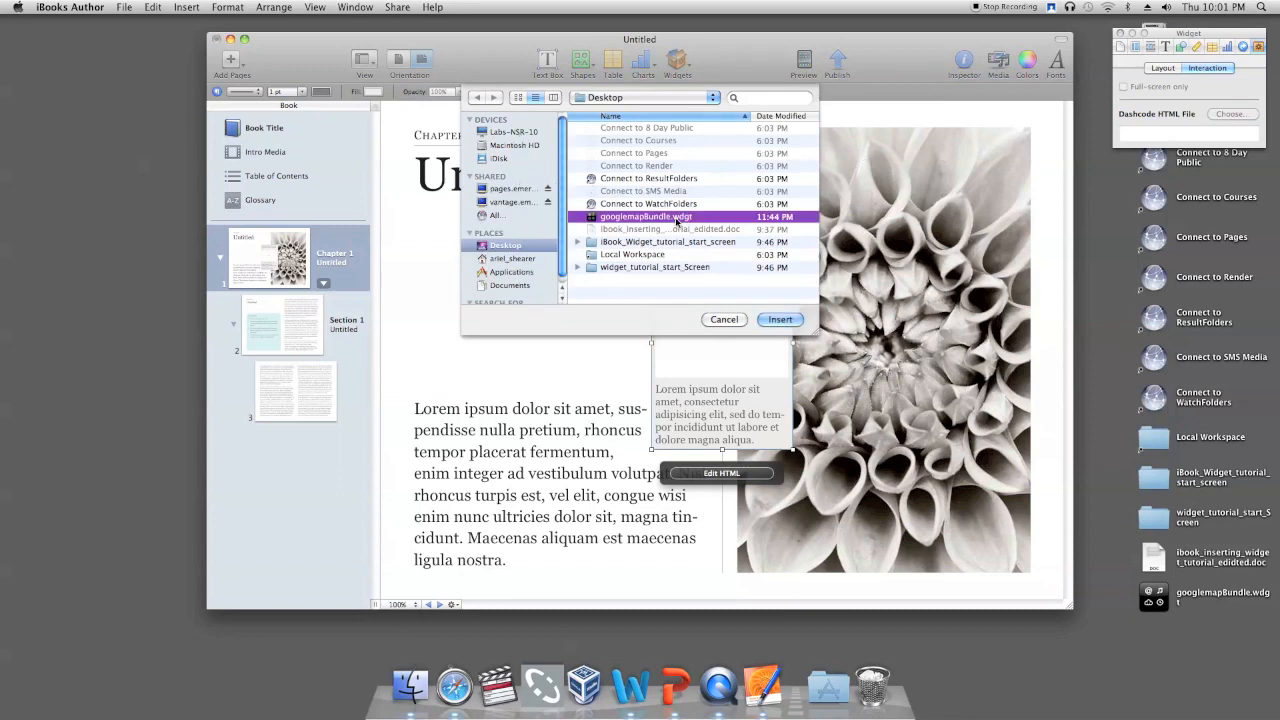
pyautogui.click(780, 320)
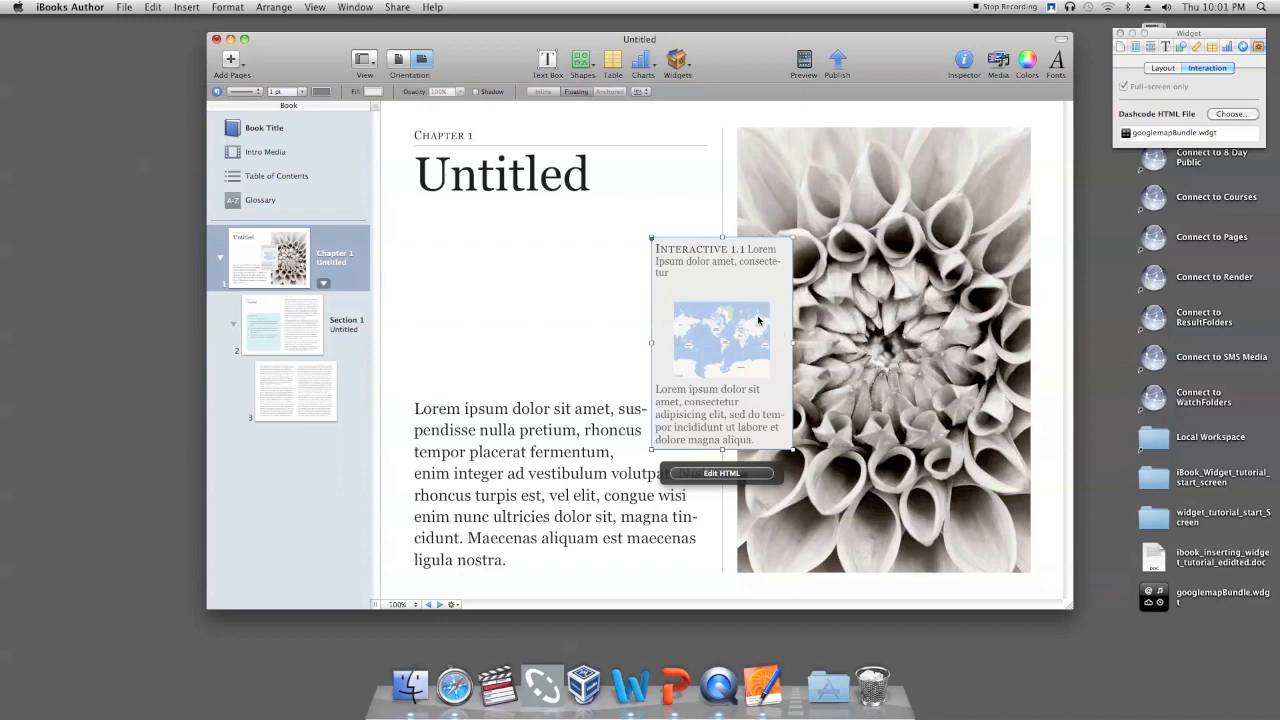
pyautogui.moveTo(728, 332)
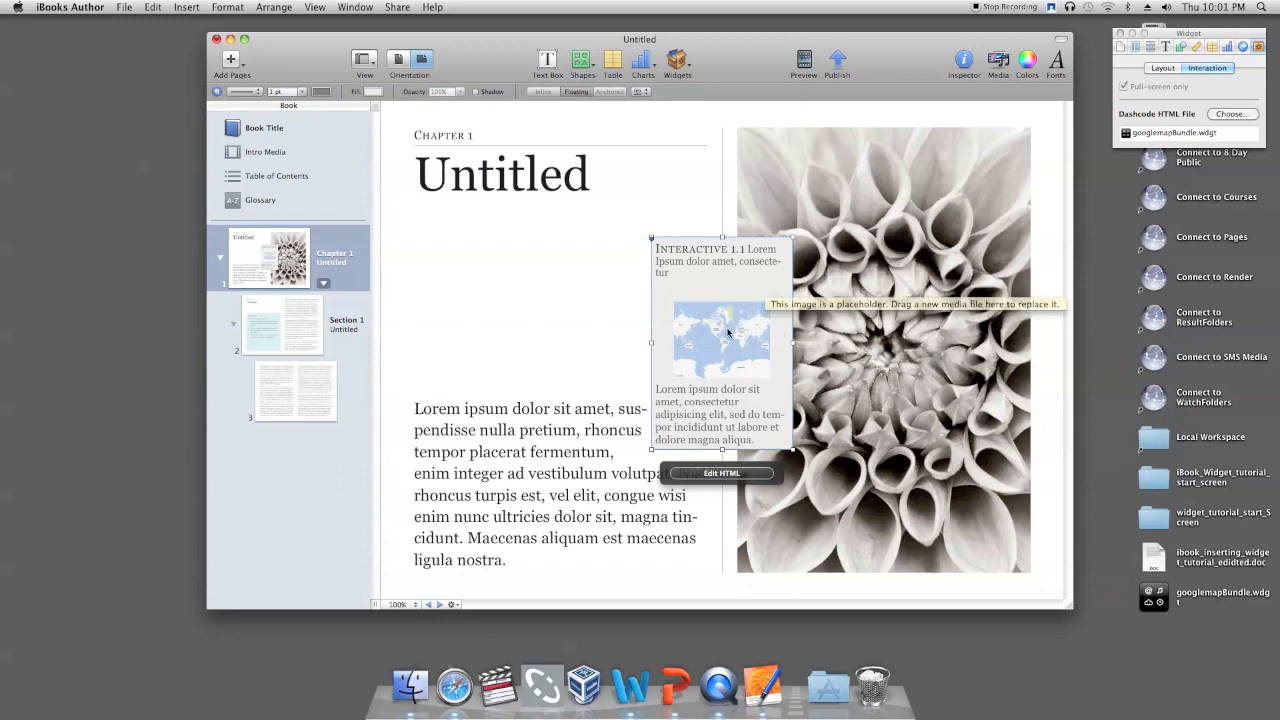
pyautogui.moveTo(728, 332)
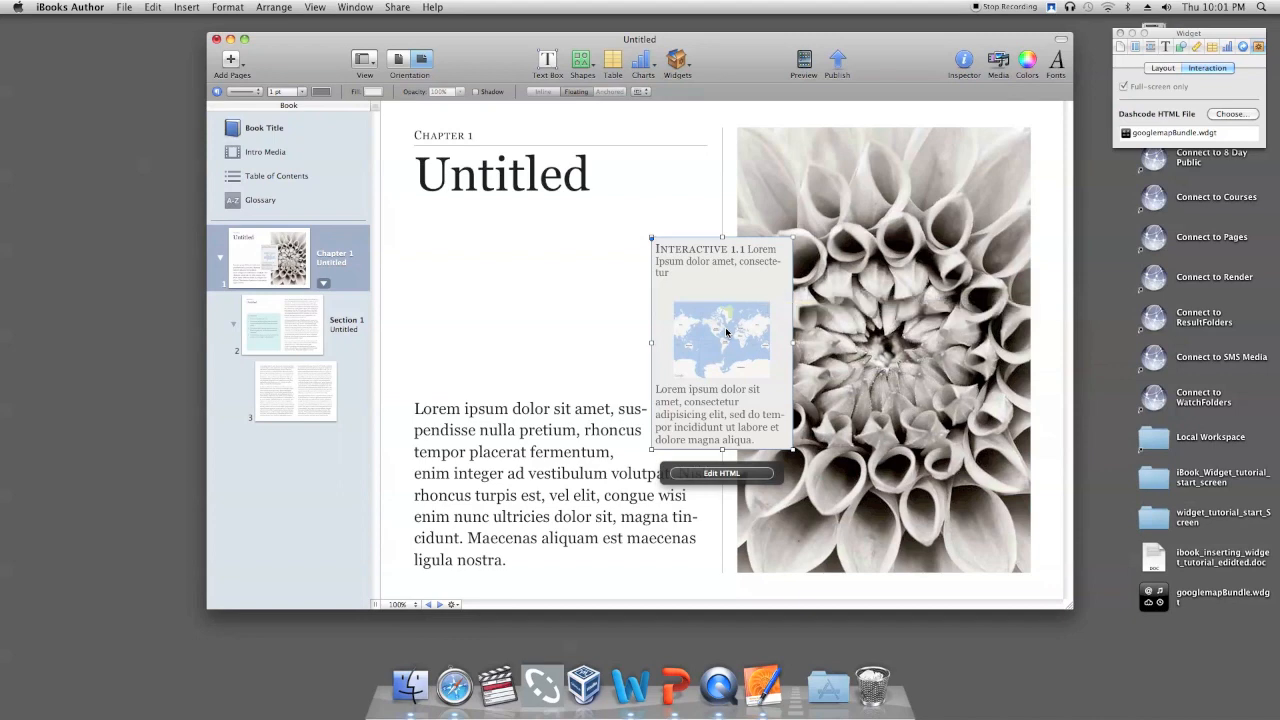
# Move the map widget into the left column and enlarge it to fill the column.
pyautogui.moveTo(720, 344); pyautogui.dragTo(560, 430)
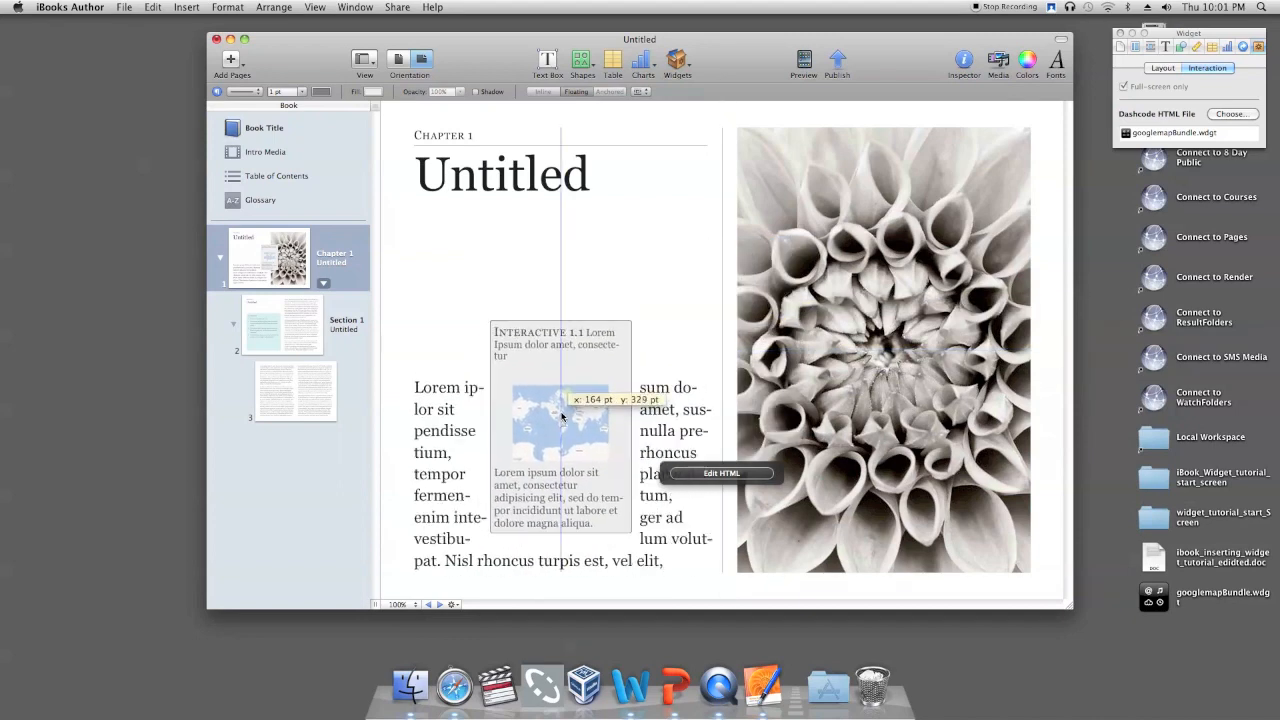
pyautogui.moveTo(560, 430); pyautogui.dragTo(470, 460)
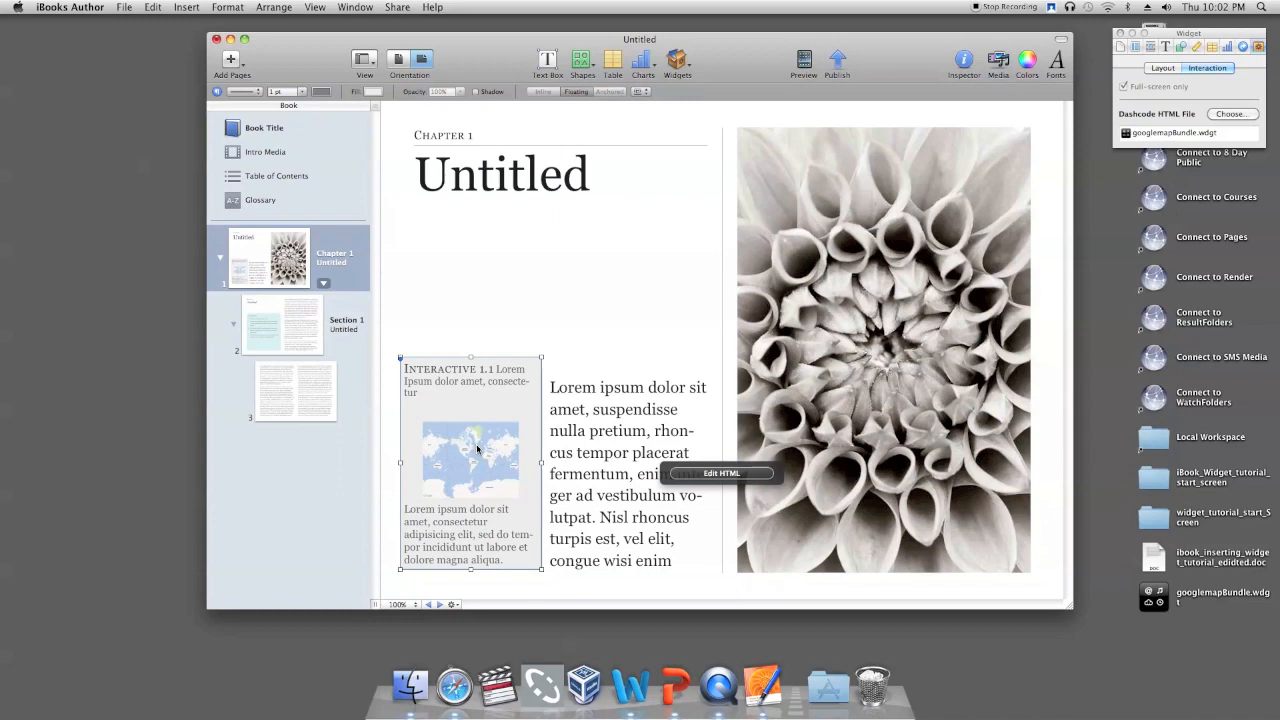
pyautogui.moveTo(484, 452)
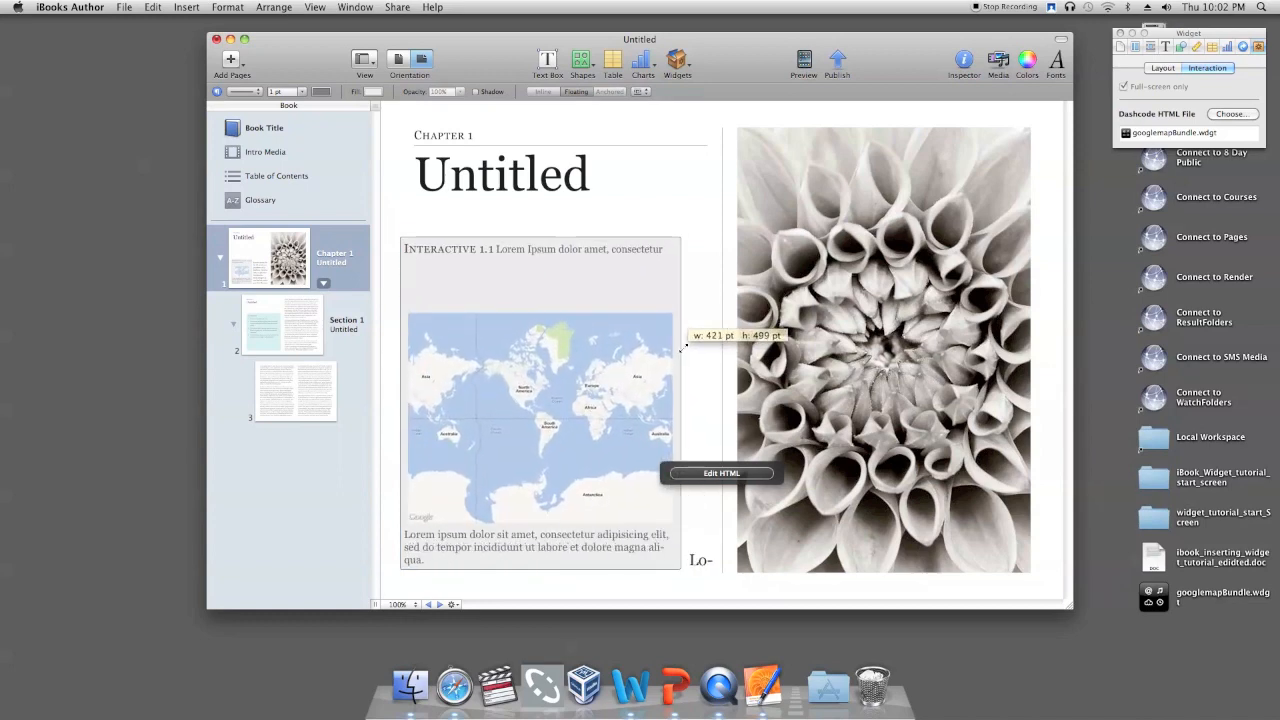
pyautogui.moveTo(684, 348); pyautogui.dragTo(700, 344)
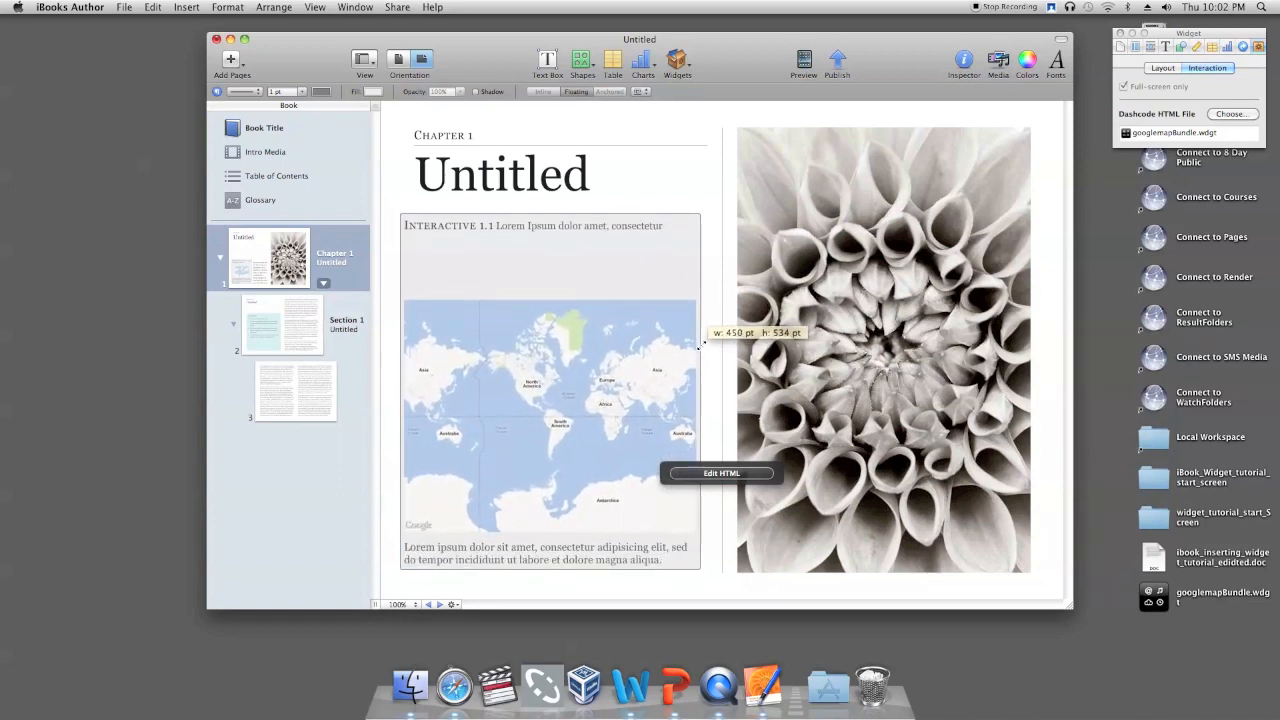
pyautogui.moveTo(700, 348); pyautogui.dragTo(716, 344)
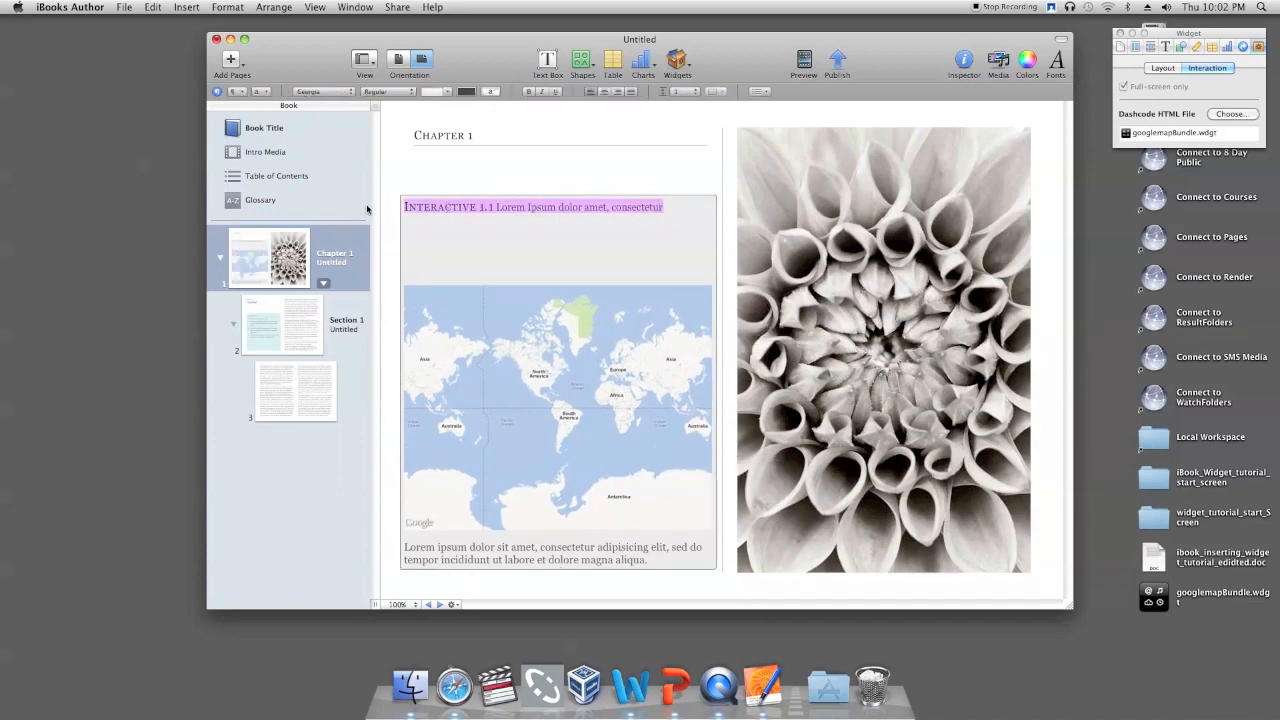
# Replace the widget's title text with 'This is a'.
pyautogui.write('This is a')
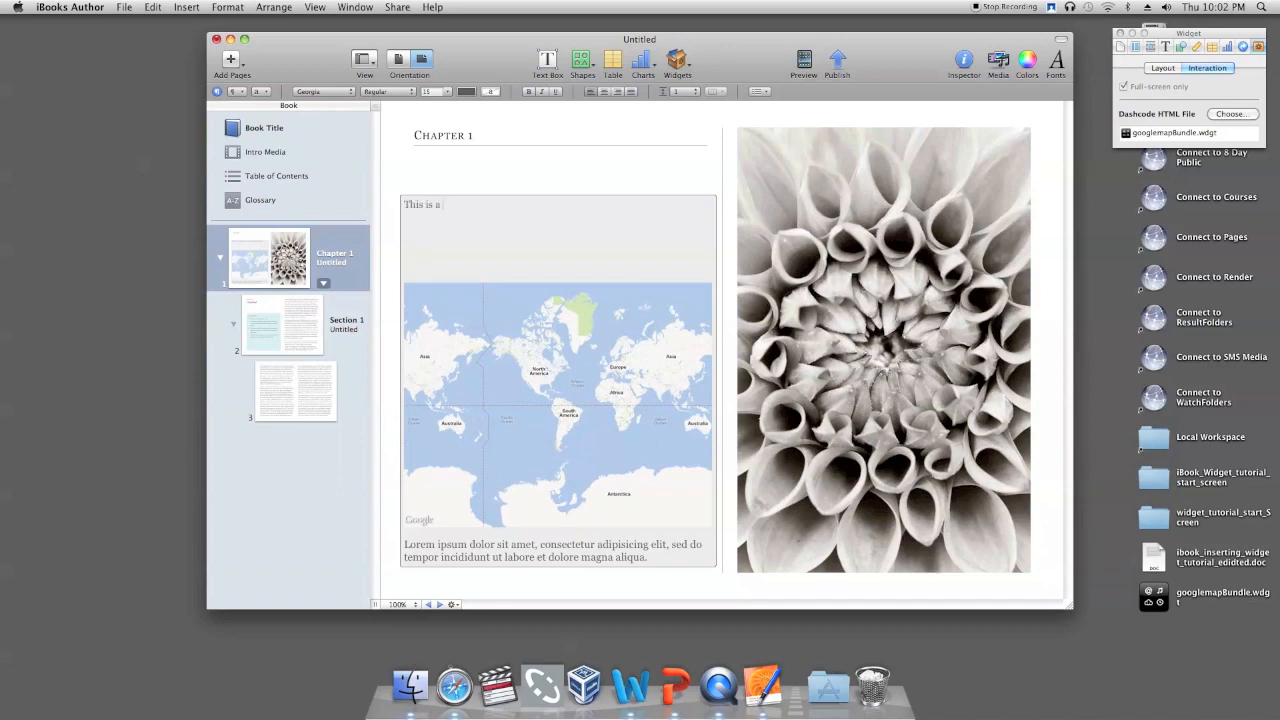